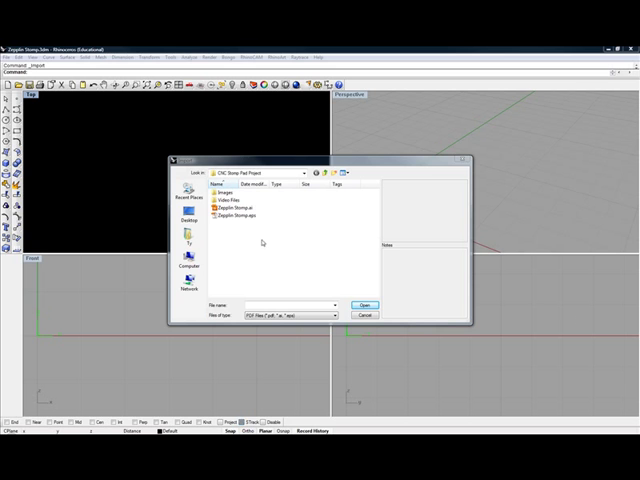
Import Zepplin Stomp.eps with Preserve units, cancelling the second import.
left_click(365, 315)
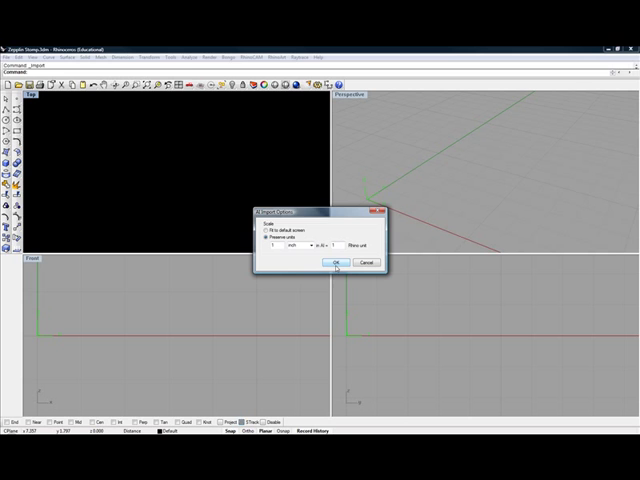
left_click(334, 262)
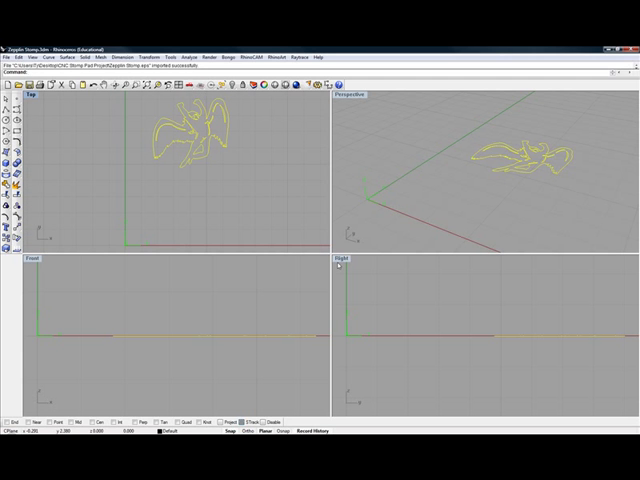
mouse_move(214, 190)
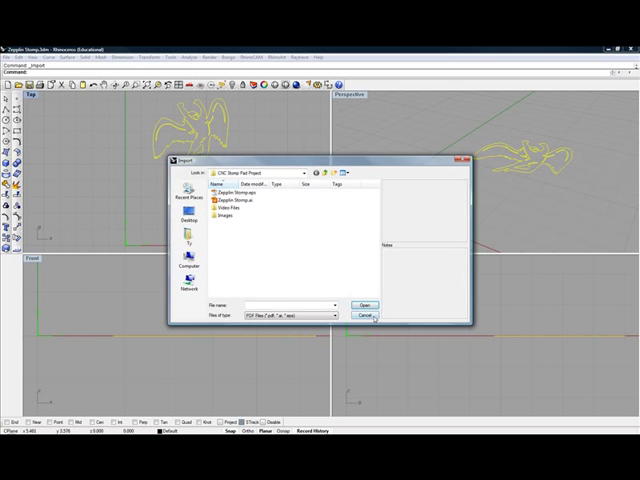
left_click(363, 314)
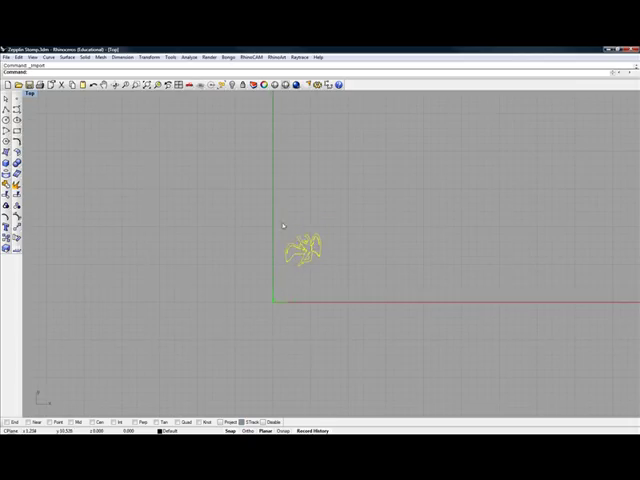
mouse_move(487, 320)
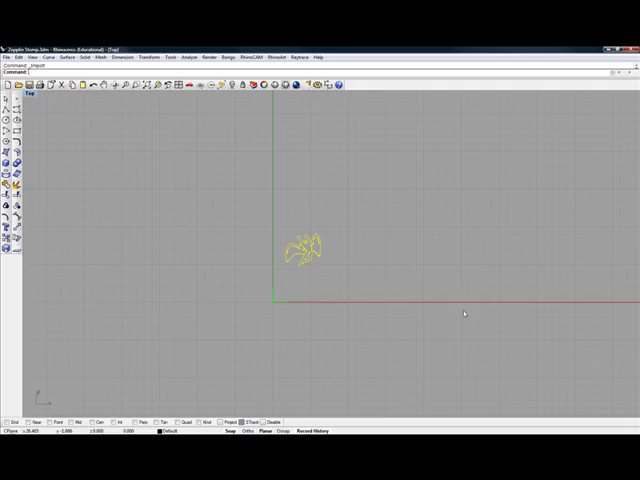
mouse_move(354, 268)
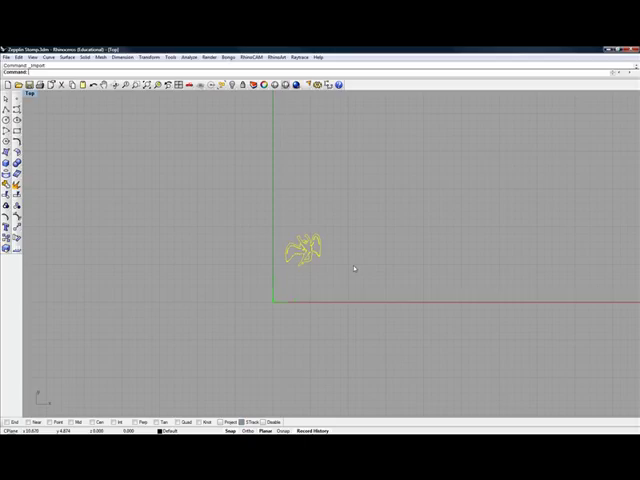
mouse_move(325, 311)
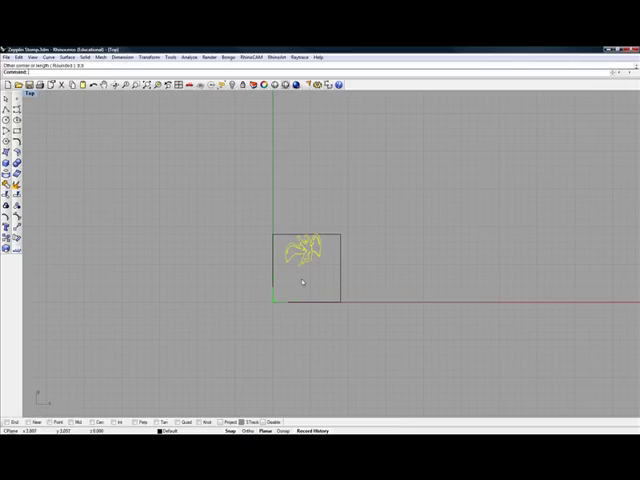
mouse_move(260, 253)
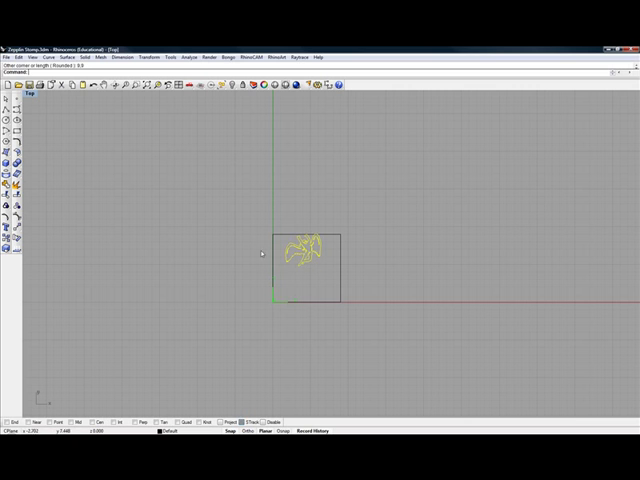
mouse_move(307, 273)
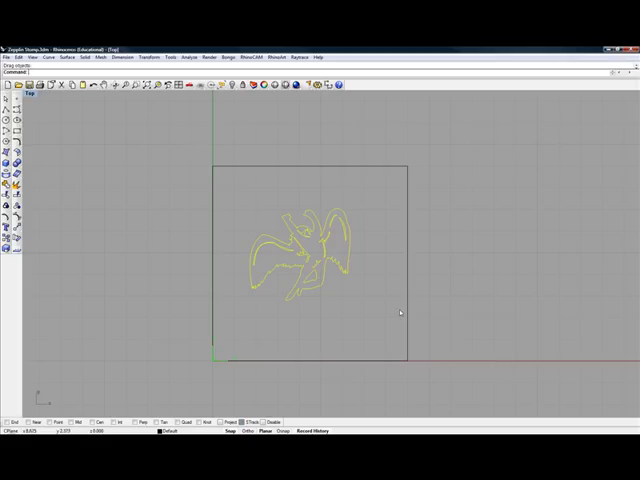
mouse_move(396, 311)
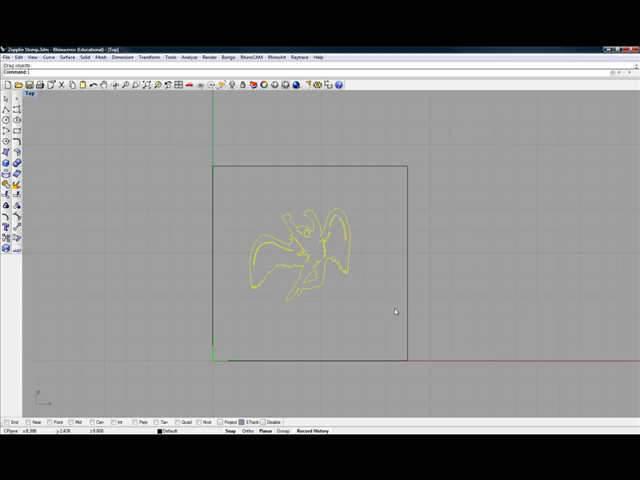
mouse_move(467, 360)
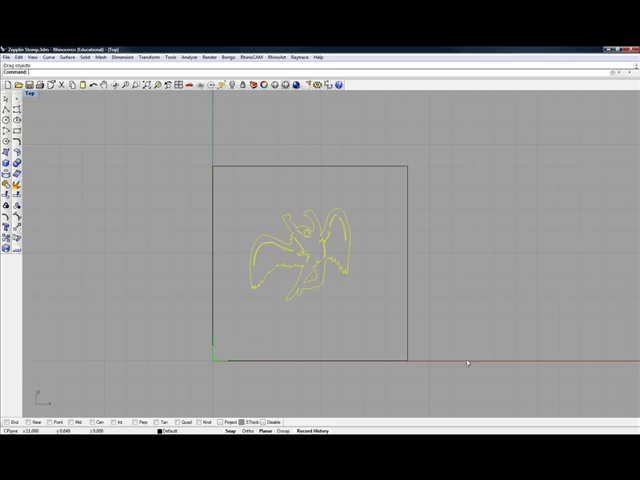
mouse_move(468, 362)
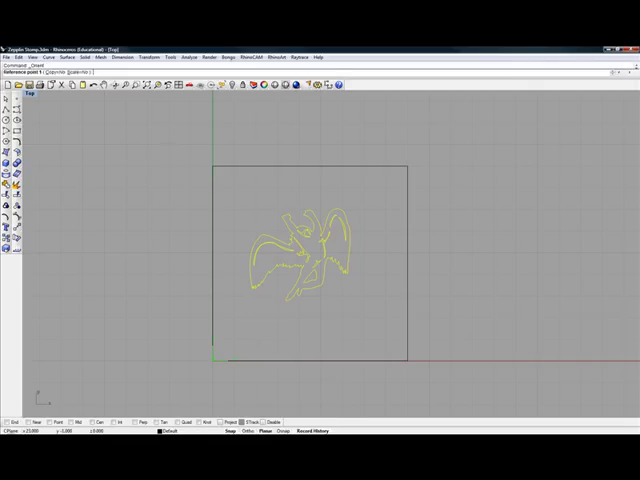
mouse_move(306, 327)
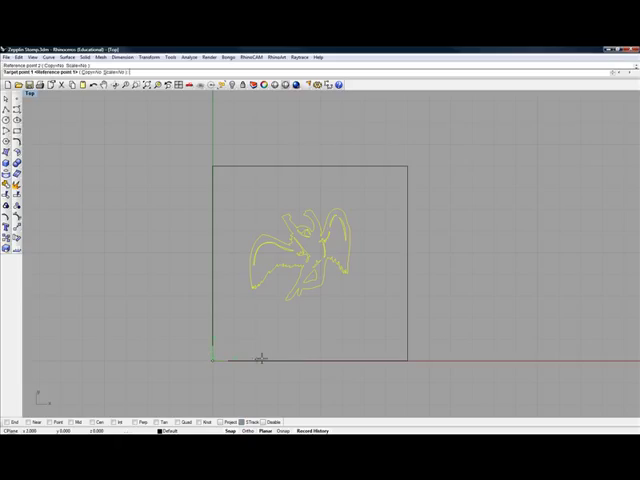
mouse_move(320, 357)
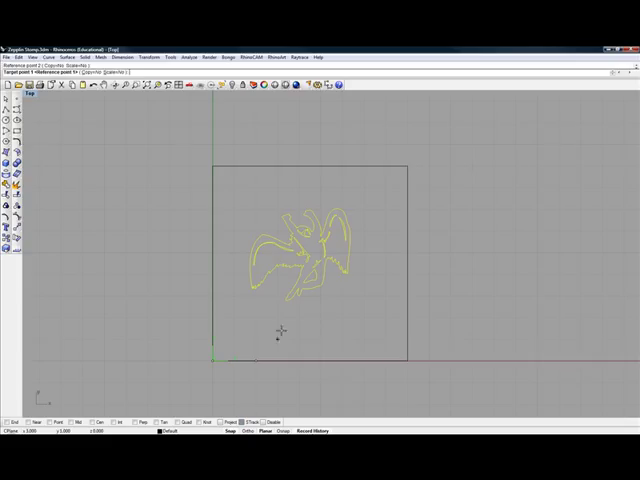
mouse_move(315, 316)
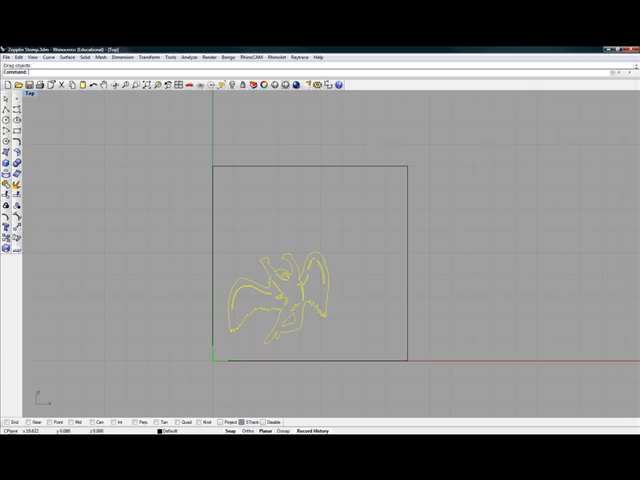
Select the winged figure so it can be scaled into the square.
left_click(245, 360)
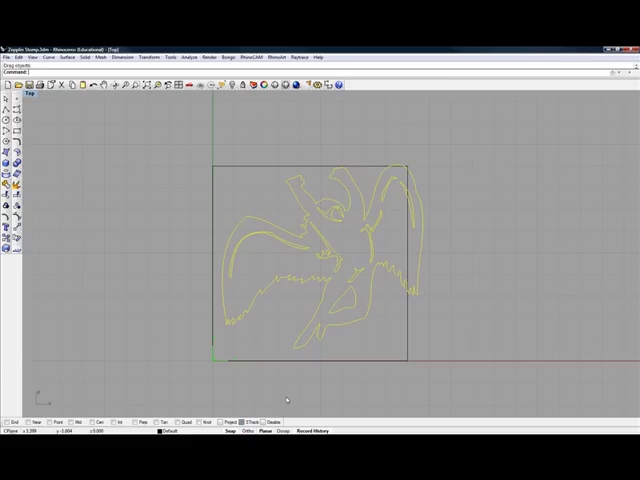
mouse_move(284, 399)
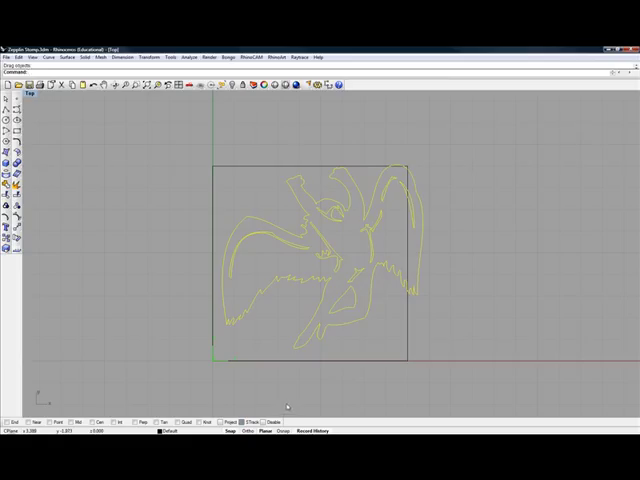
mouse_move(264, 369)
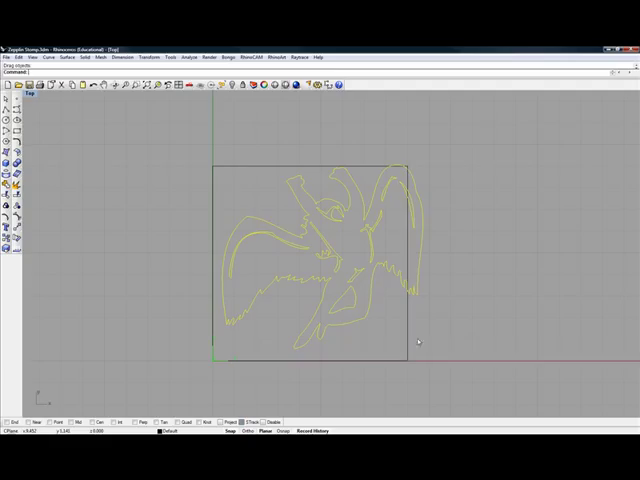
mouse_move(397, 246)
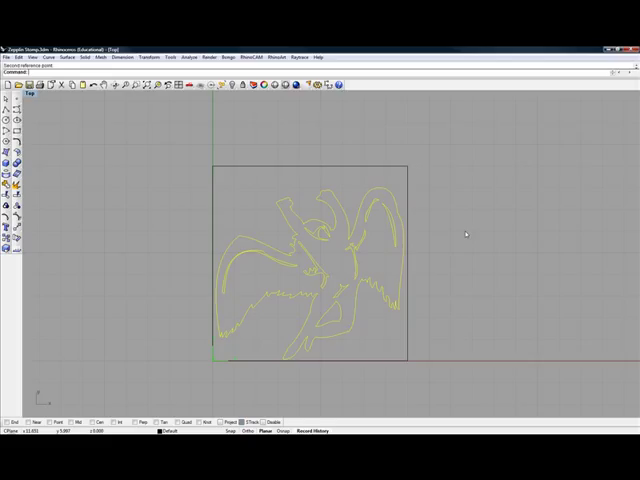
mouse_move(427, 187)
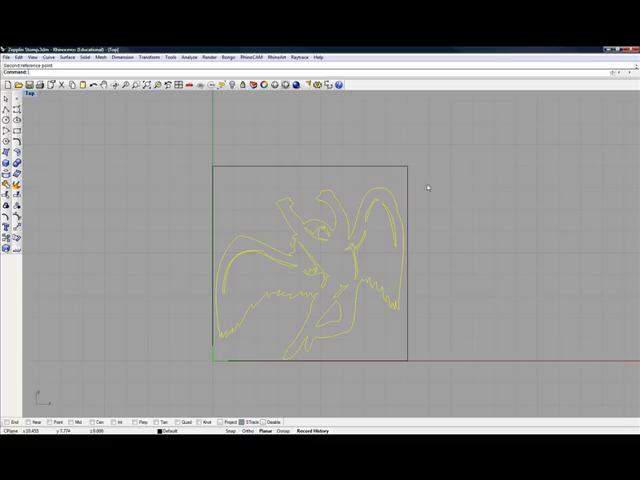
mouse_move(332, 168)
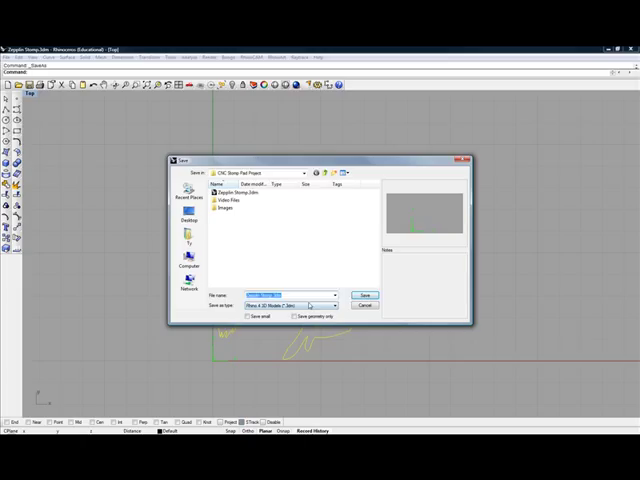
Save as Zepplin Stomp.dxf using the DXF Plasma File export scheme.
left_click(334, 306)
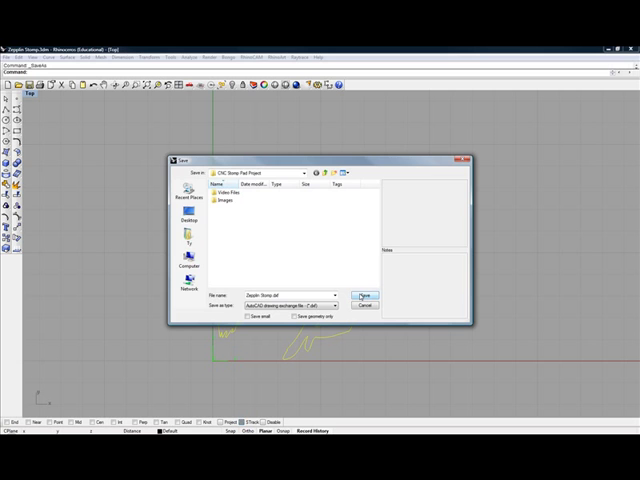
left_click(366, 293)
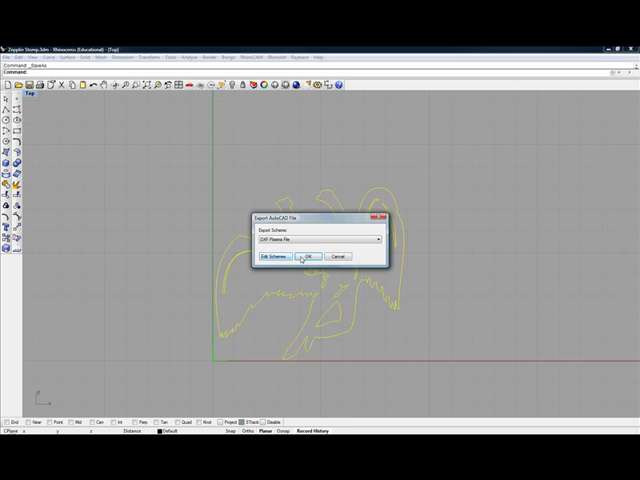
left_click(310, 257)
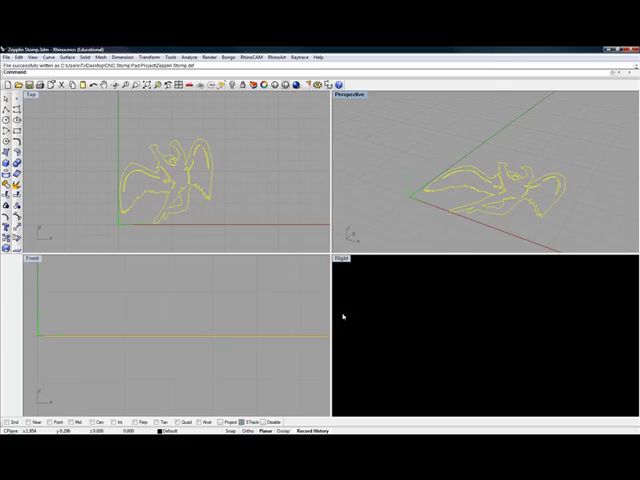
mouse_move(329, 162)
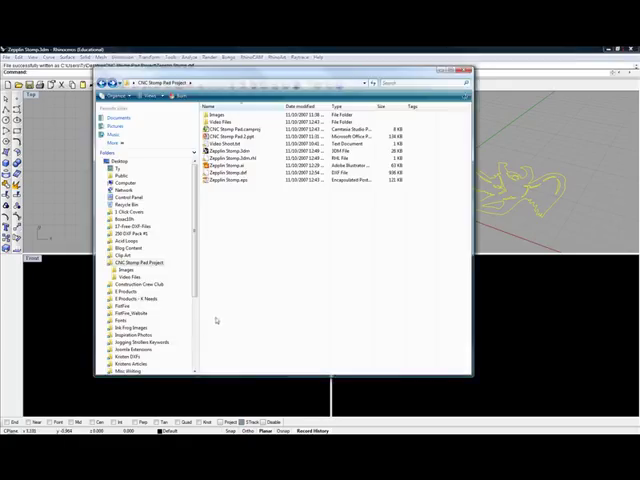
Check Zepplin Stomp.dxf in the CNC Stomp Pad Project folder.
left_click(240, 173)
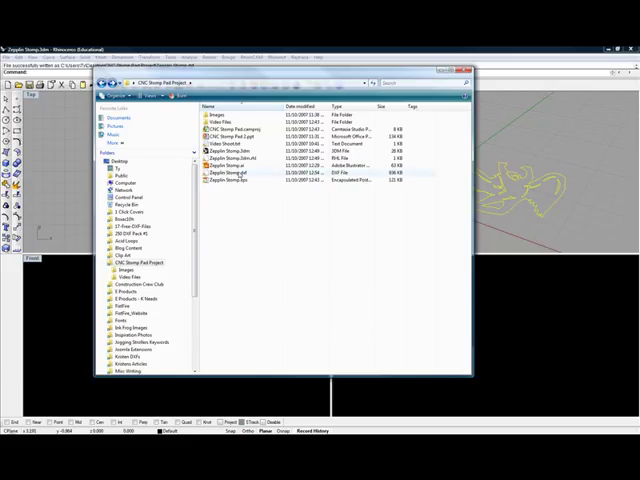
mouse_move(240, 173)
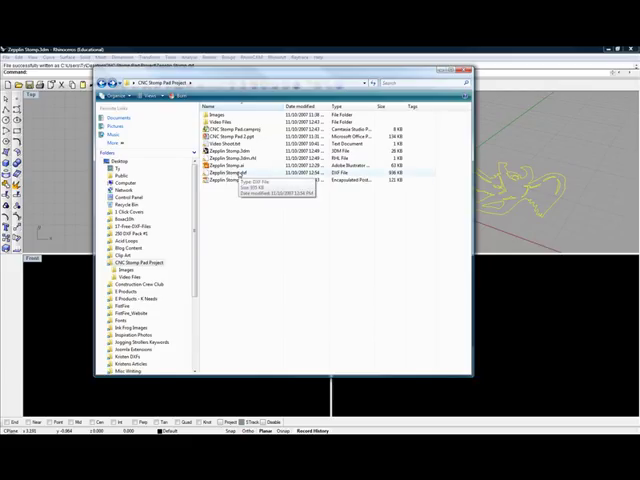